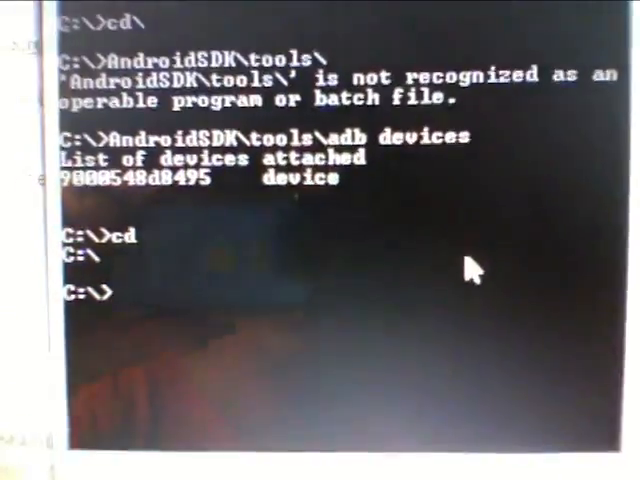
{"action": "type", "text": "An"}
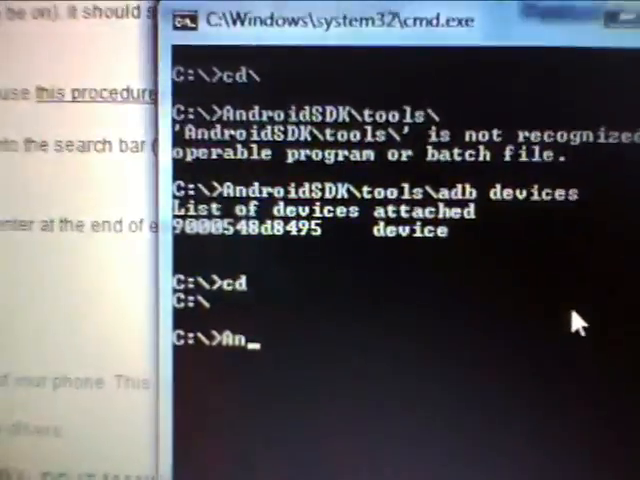
{"action": "type", "text": "droid"}
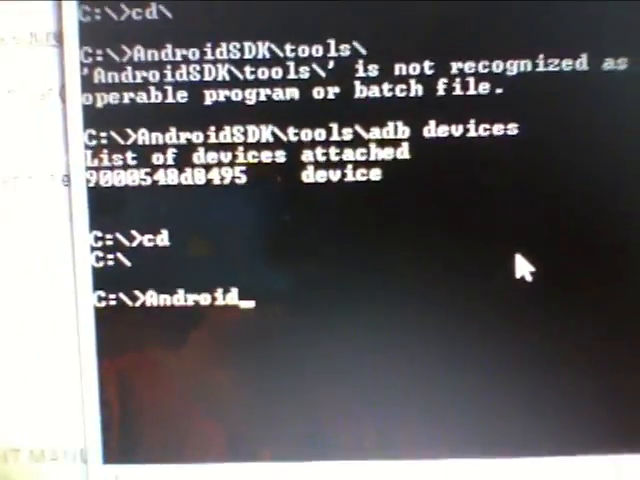
{"action": "type", "text": "SDK\\tools"}
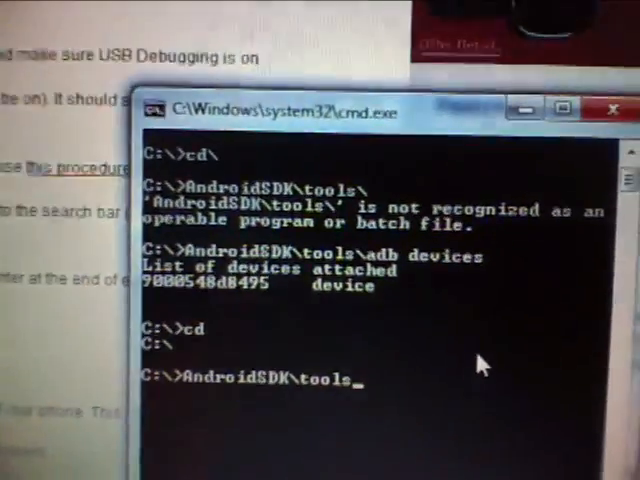
{"action": "type", "text": "adb devi"}
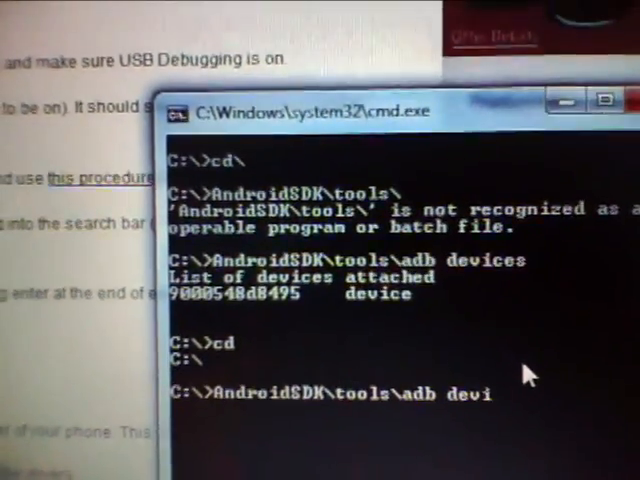
{"action": "key", "text": "enter"}
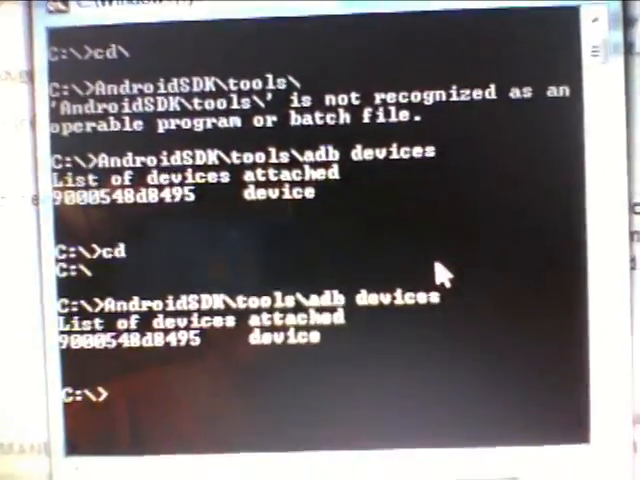